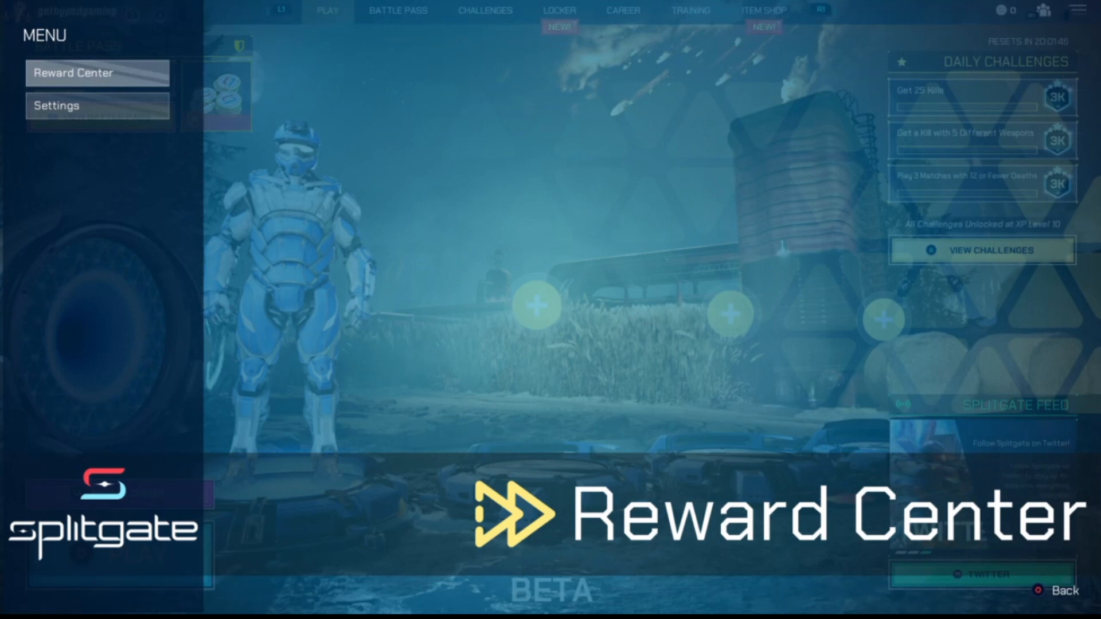
# - Open Splitgate's Settings from the main menu and switch through the tabs to Privacy, where Crossplay is enabled
pyautogui.click(98, 105)
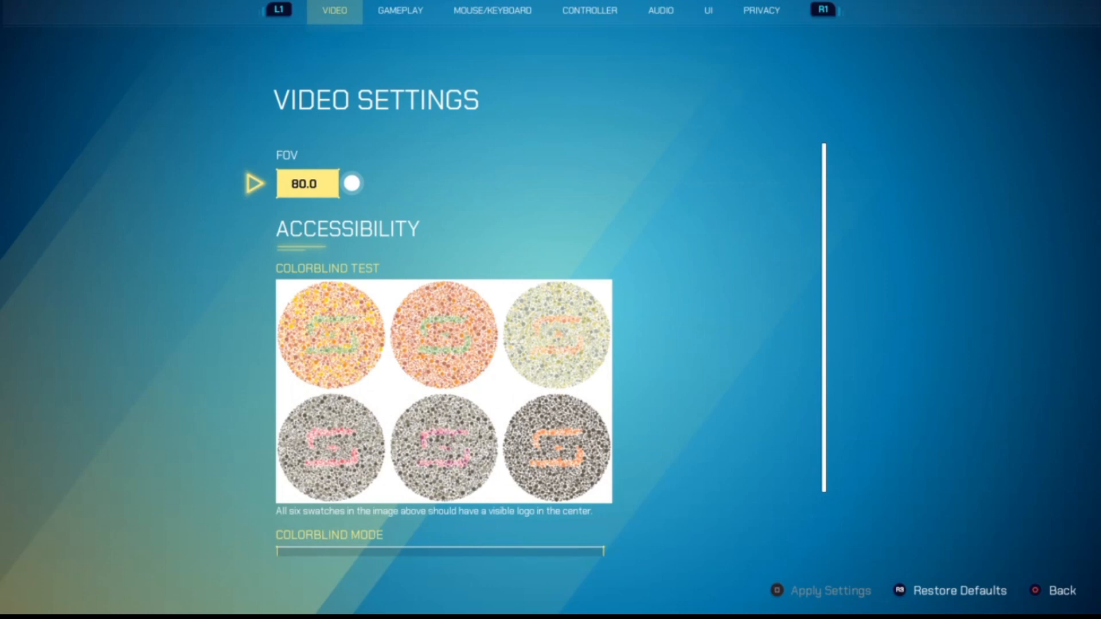
pyautogui.click(588, 10)
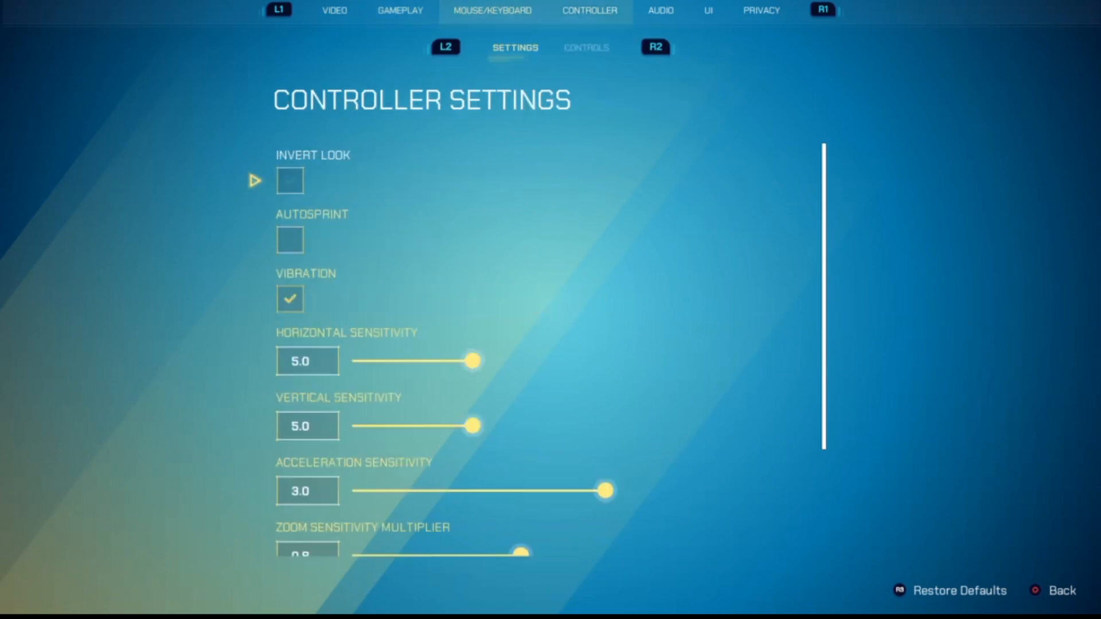
pyautogui.click(761, 10)
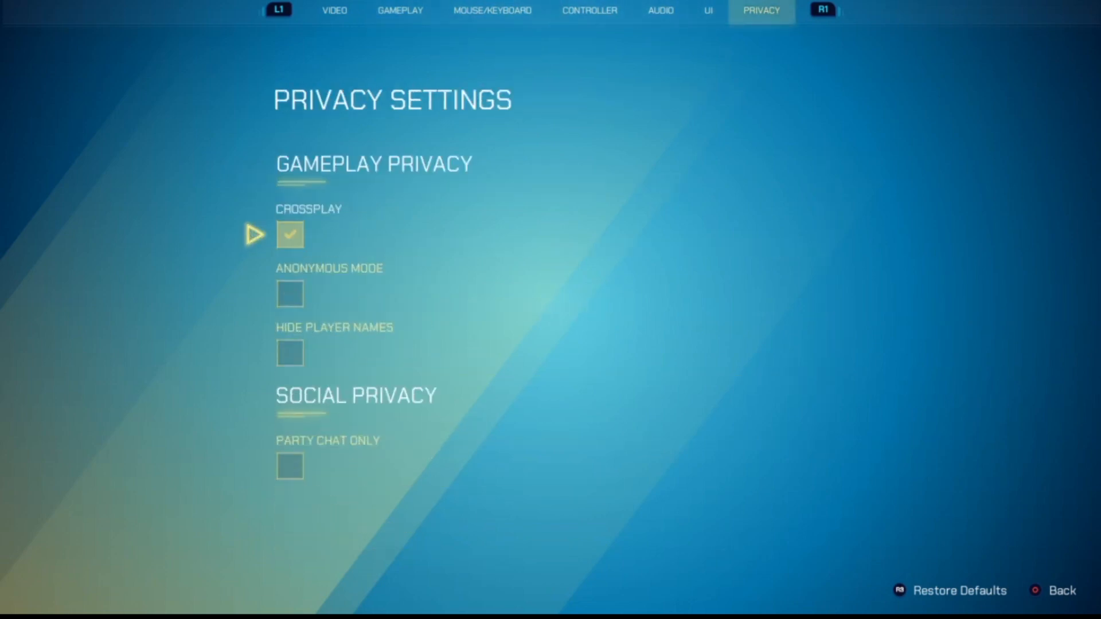
pyautogui.click(289, 235)
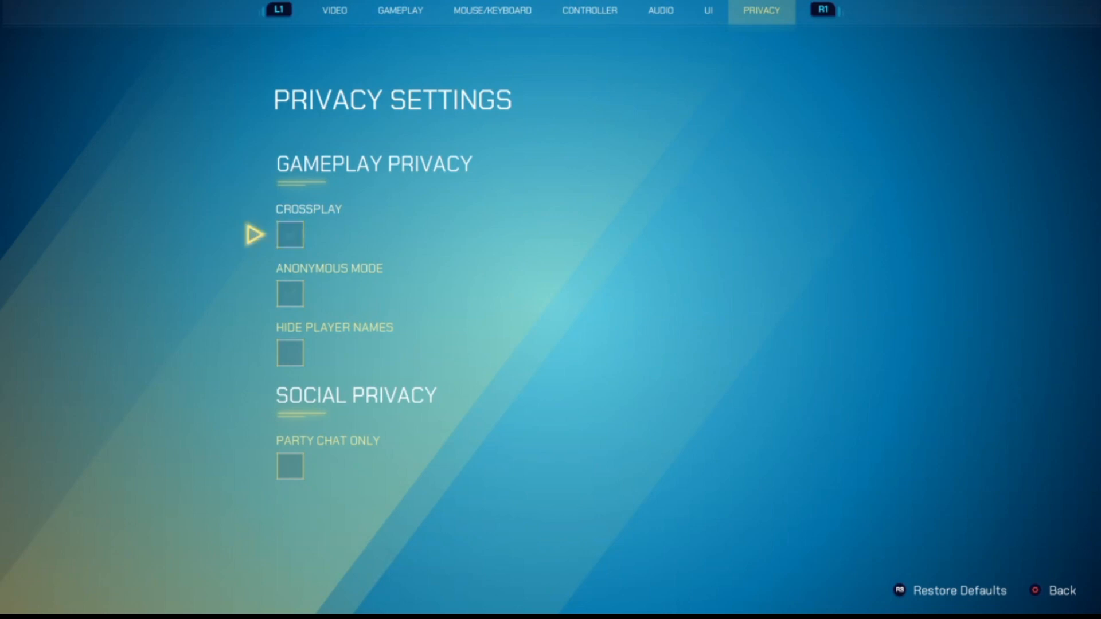
pyautogui.click(289, 235)
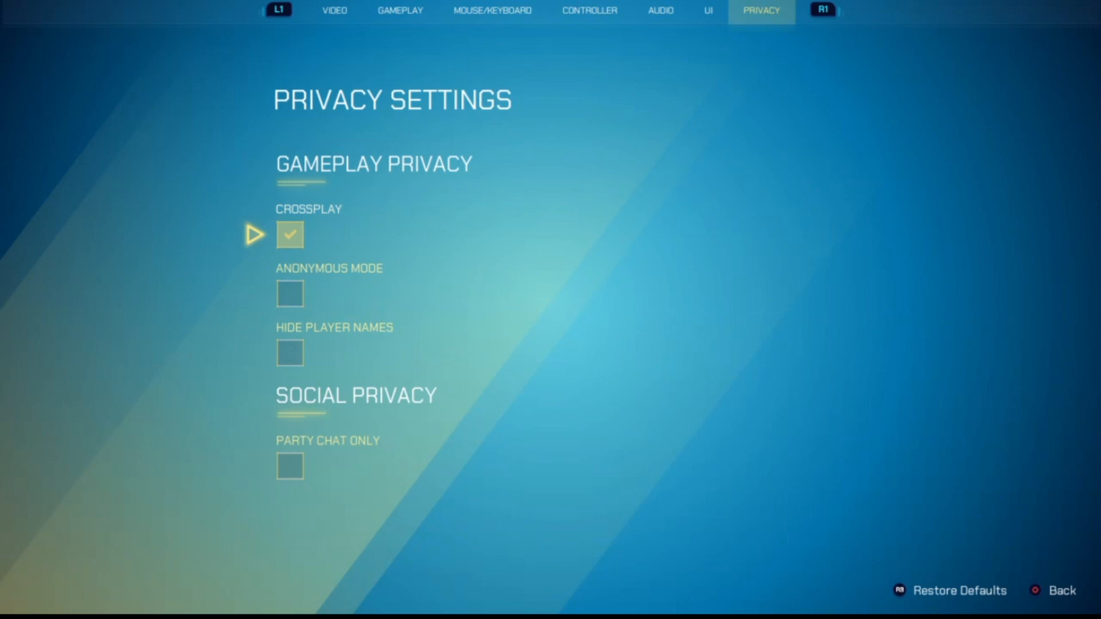
pyautogui.click(289, 234)
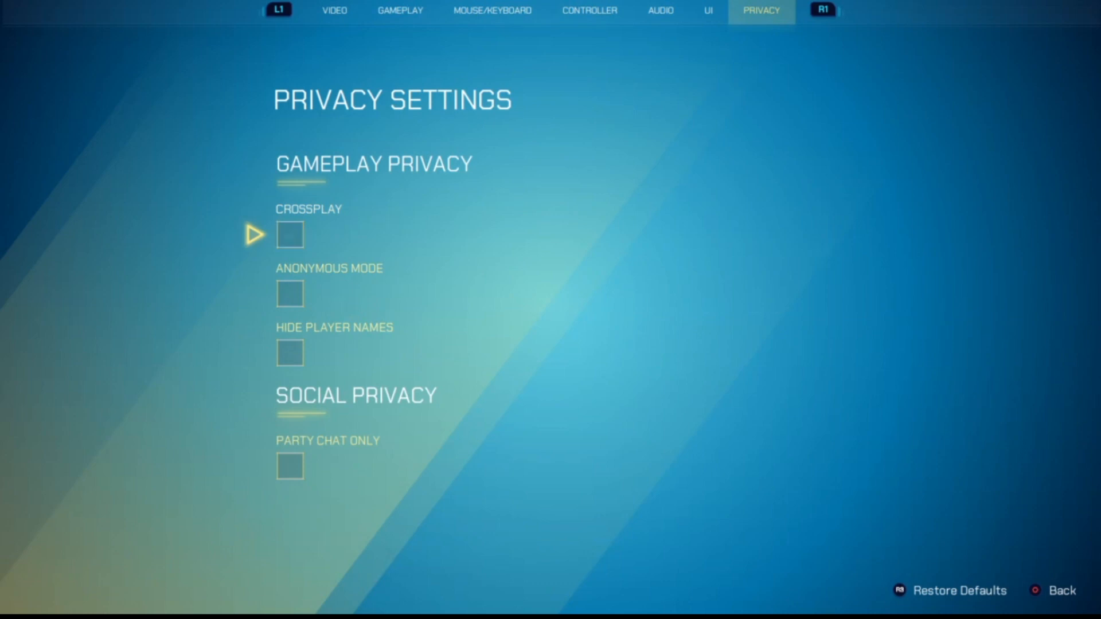
pyautogui.click(289, 235)
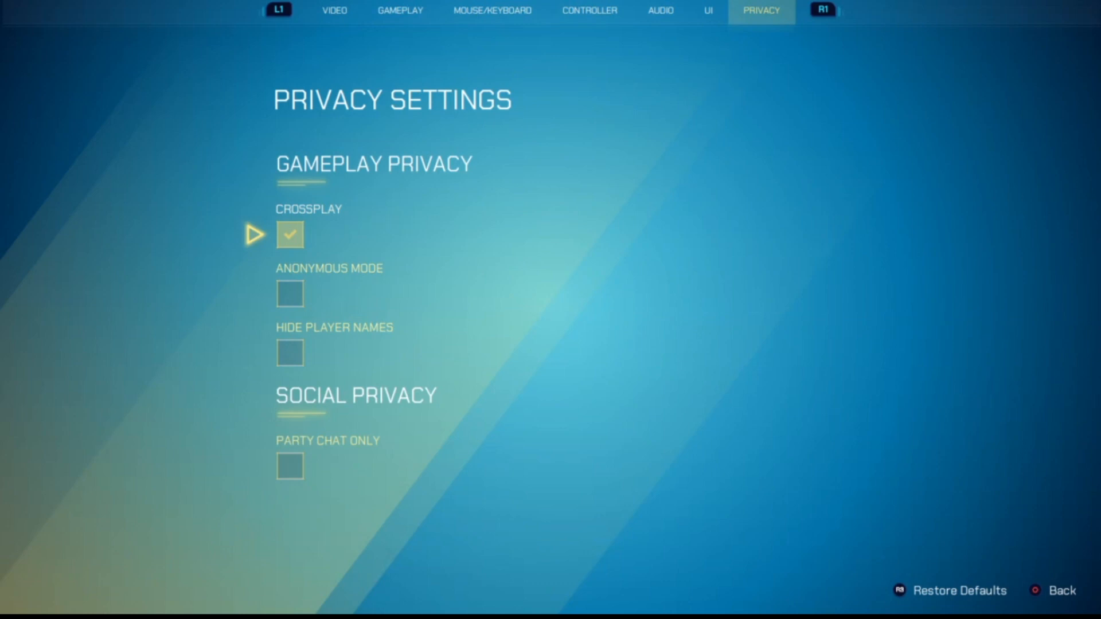
pyautogui.click(289, 235)
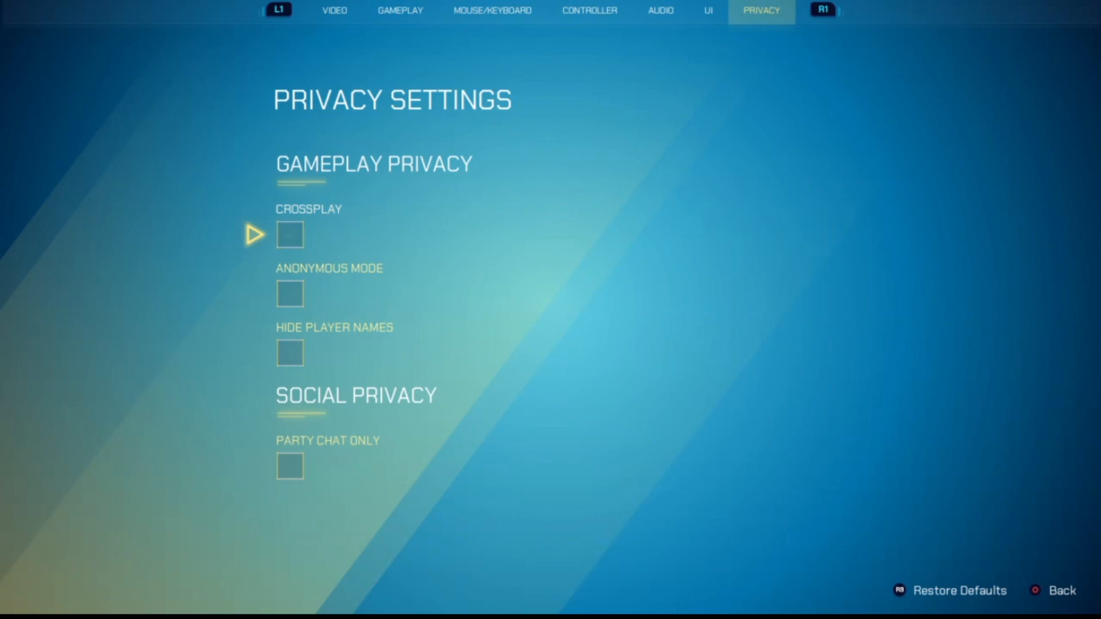
pyautogui.click(289, 234)
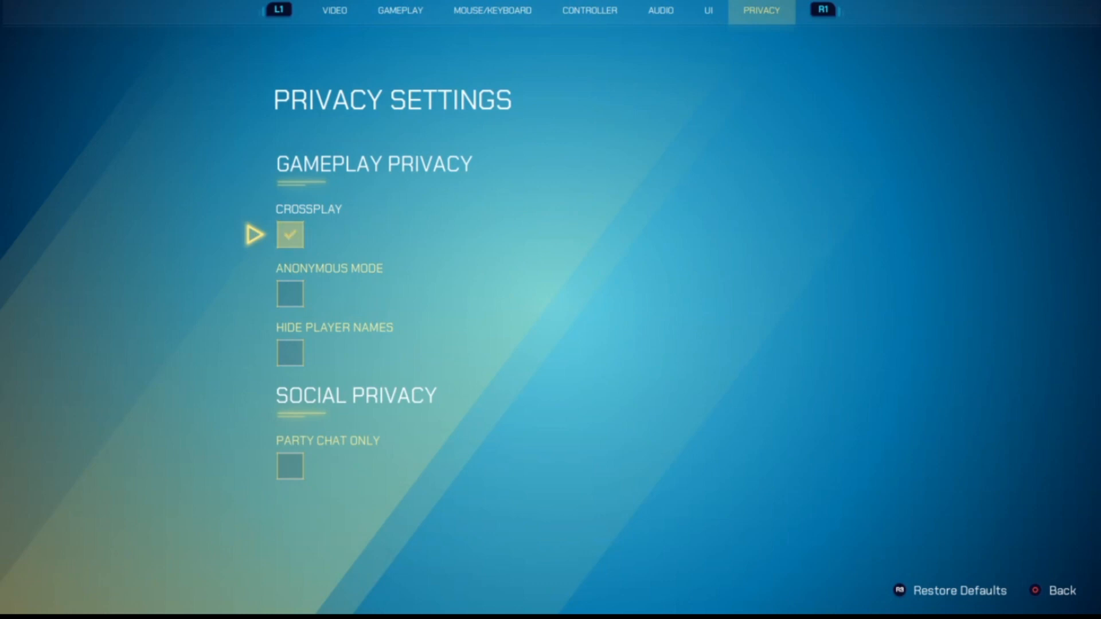